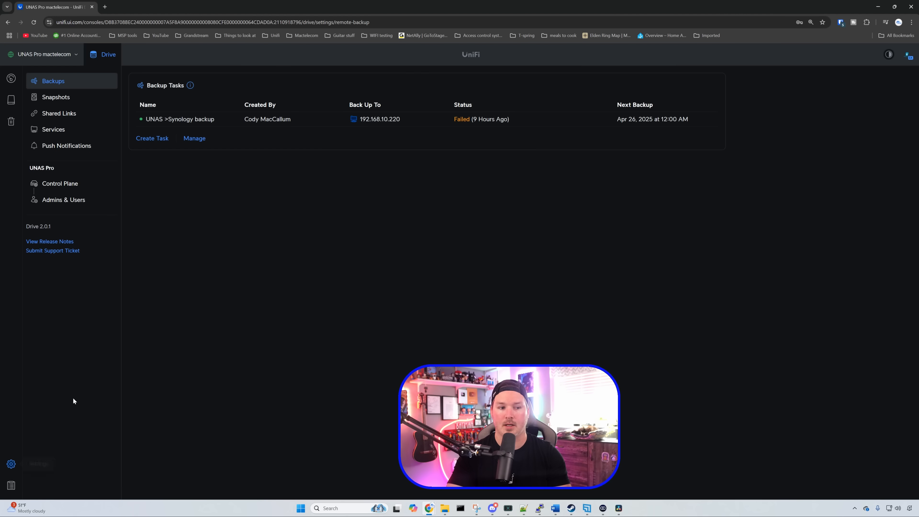
Show the Control Plane storage overview with RAID 5 status and all drive bays.
left_click(59, 183)
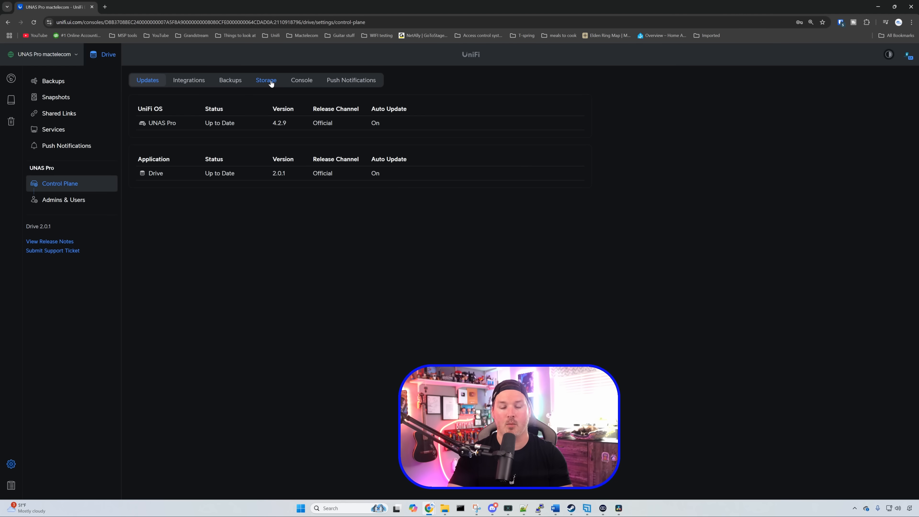
left_click(266, 81)
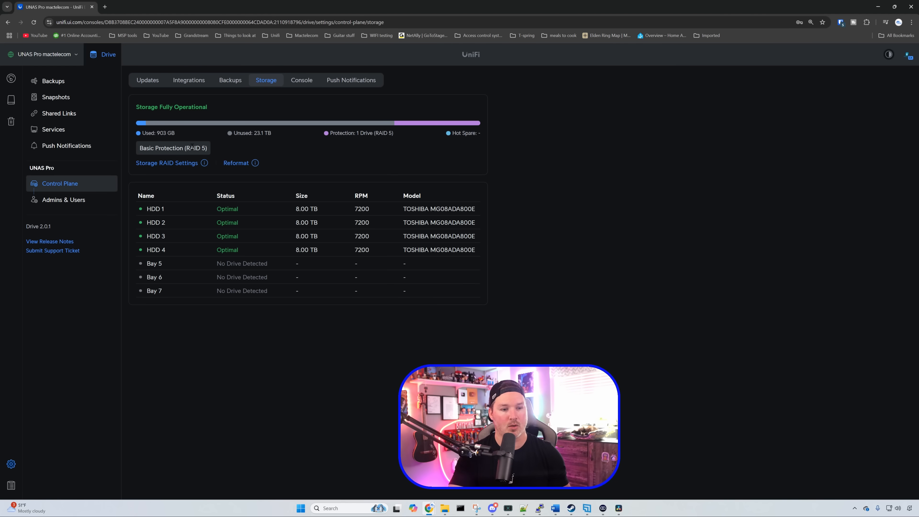
mouse_move(166, 163)
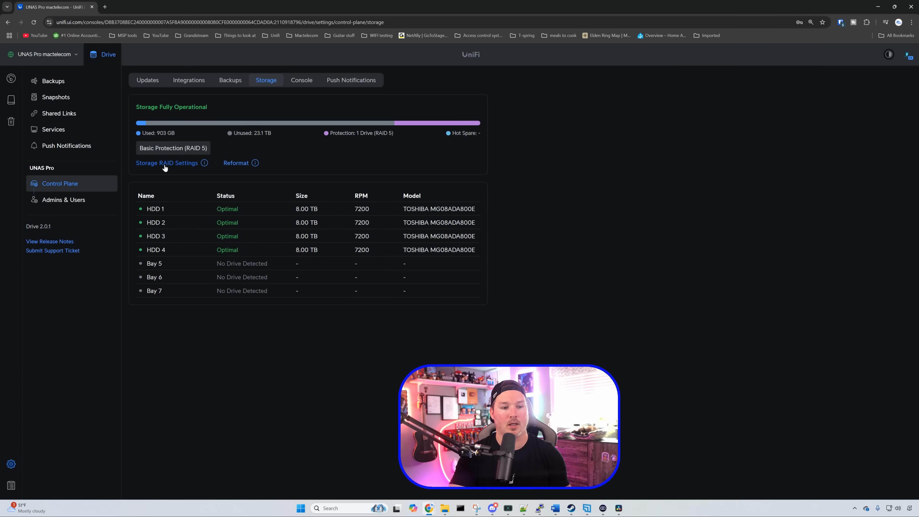
Preview RAID 6 Advanced Protection in Storage RAID Settings, then dismiss without applying.
left_click(167, 162)
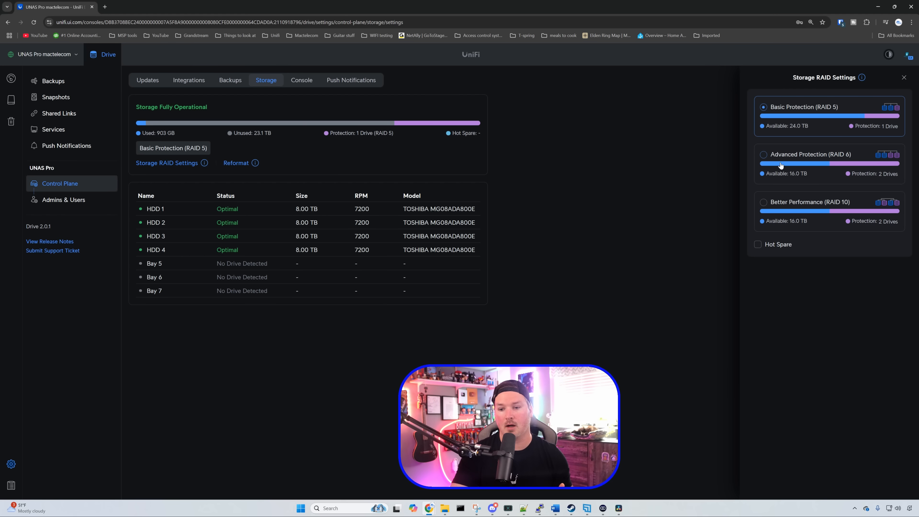
left_click(764, 155)
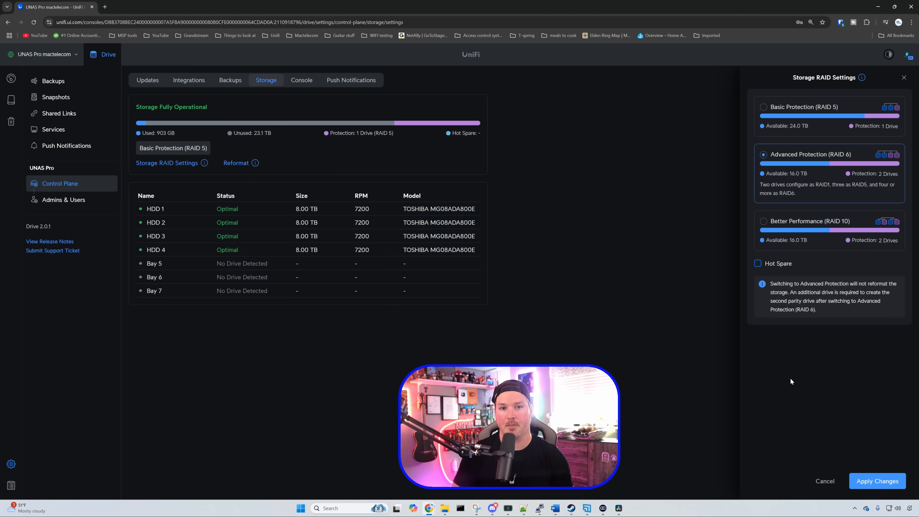
left_click(52, 81)
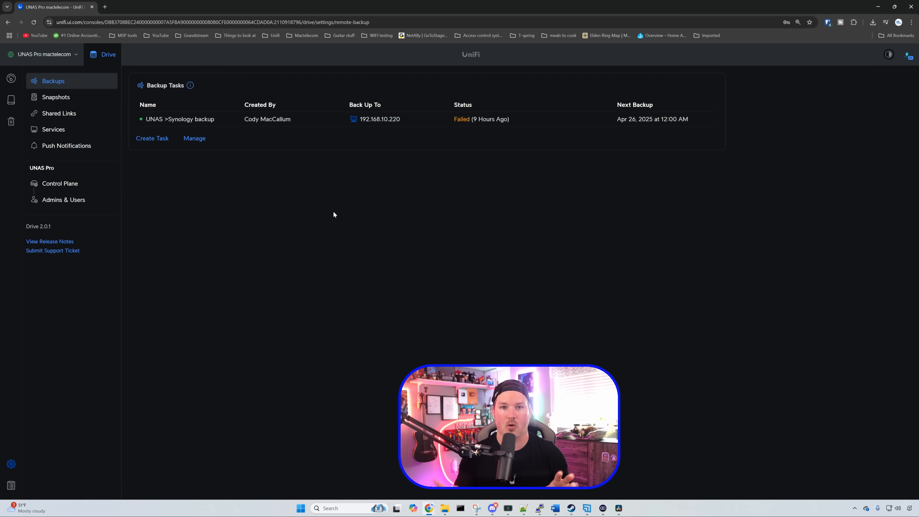
mouse_move(340, 249)
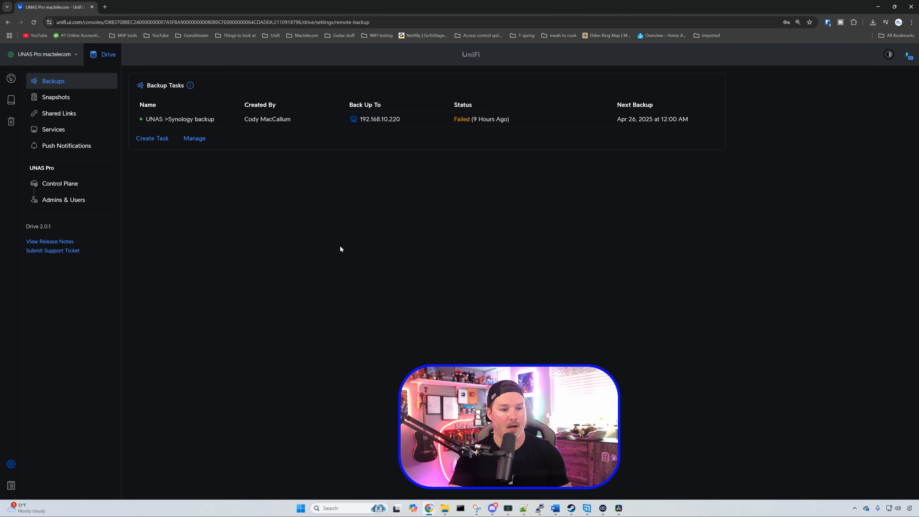
mouse_move(152, 138)
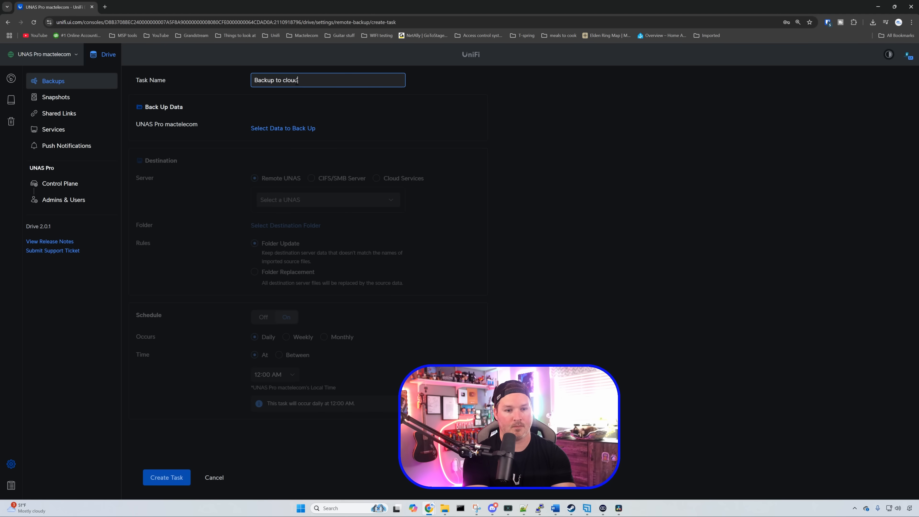
Include All Files in the backup task and choose Cloud Services as its destination.
left_click(283, 128)
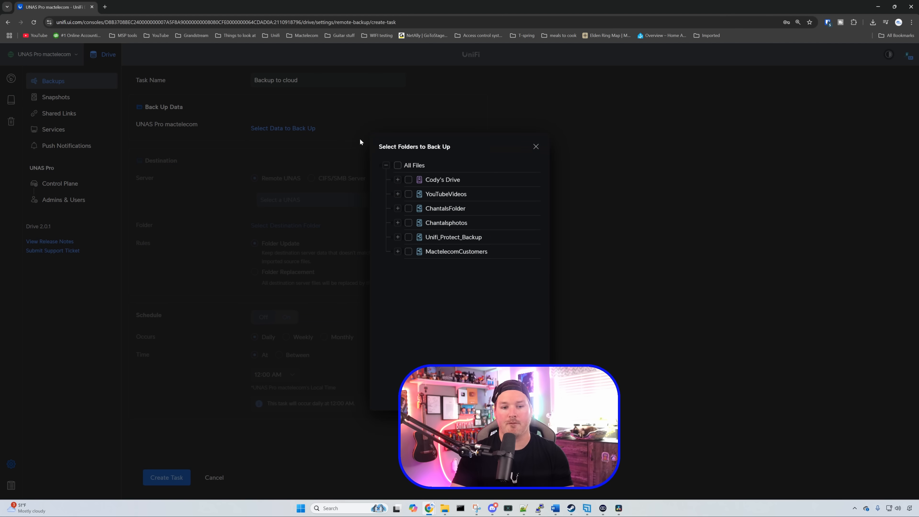
left_click(398, 165)
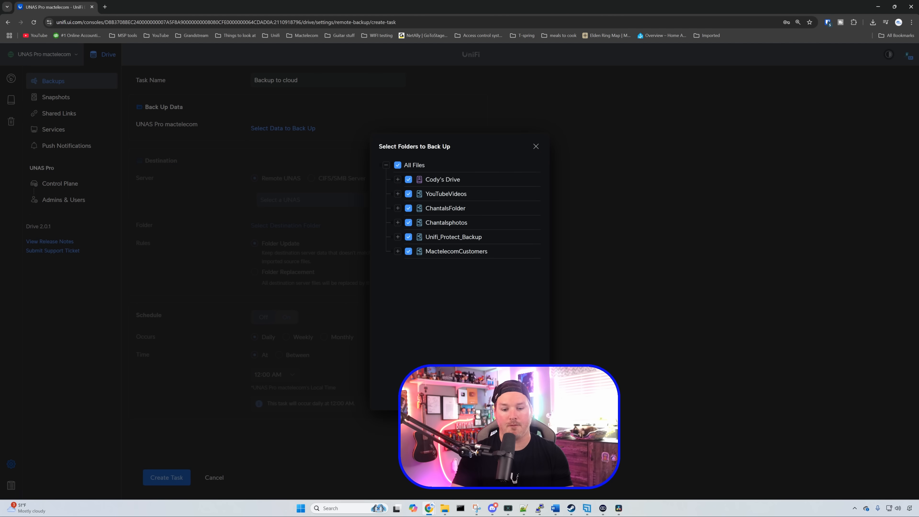
left_click(535, 146)
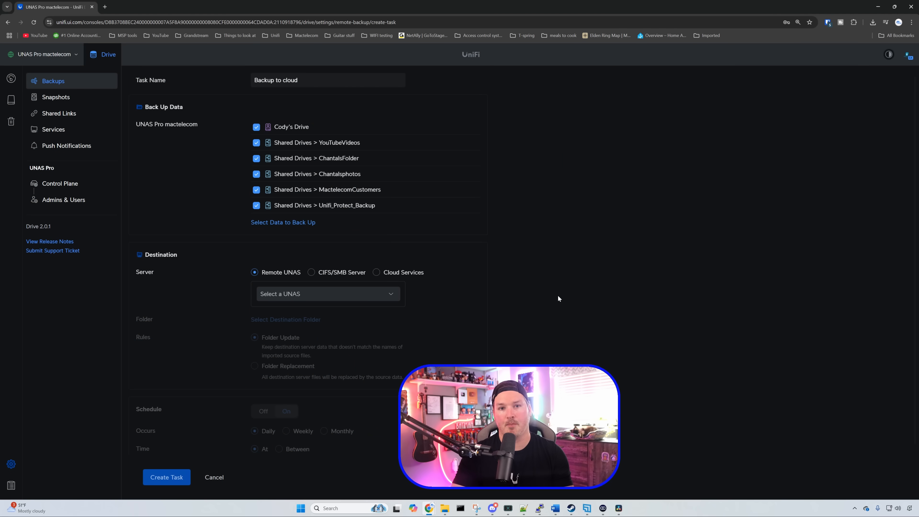
scroll("down", 3)
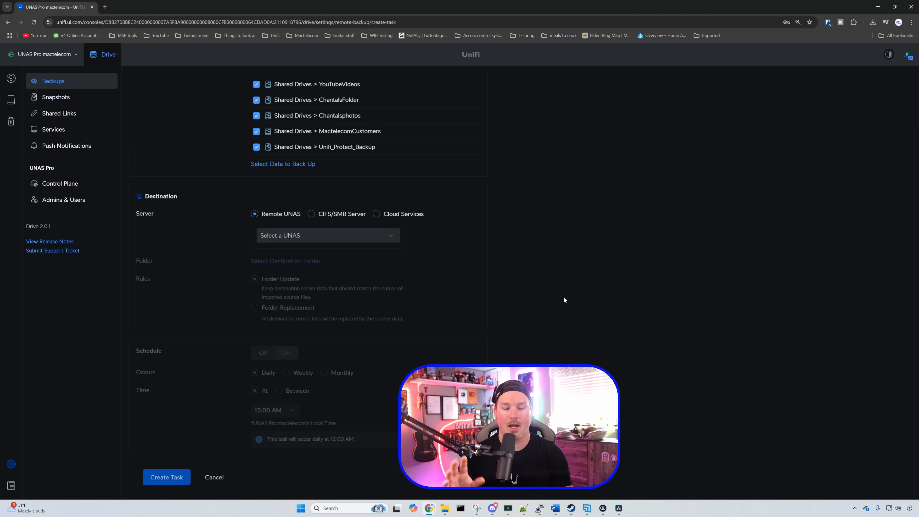
left_click(376, 220)
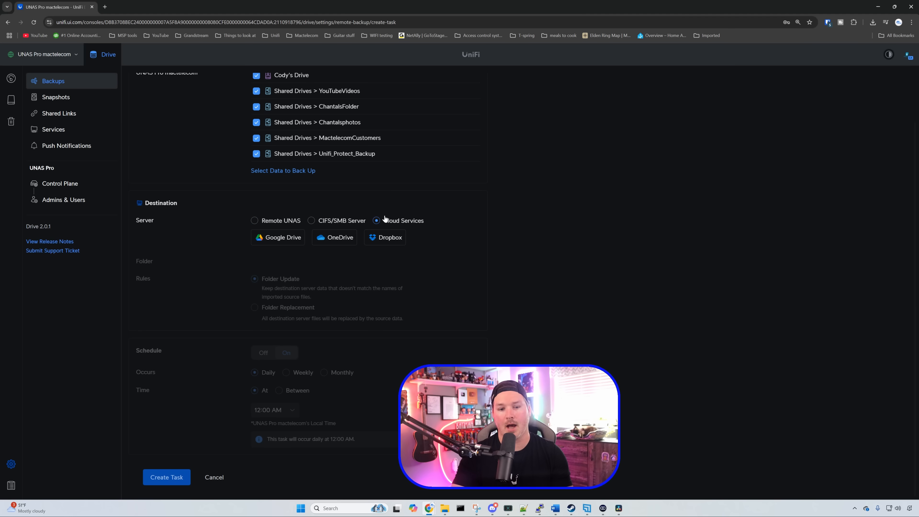
mouse_move(535, 242)
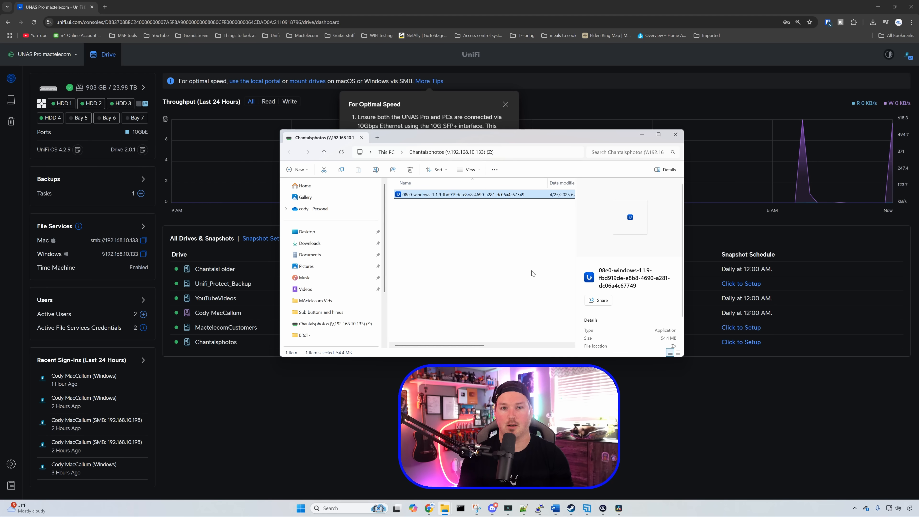
mouse_move(509, 210)
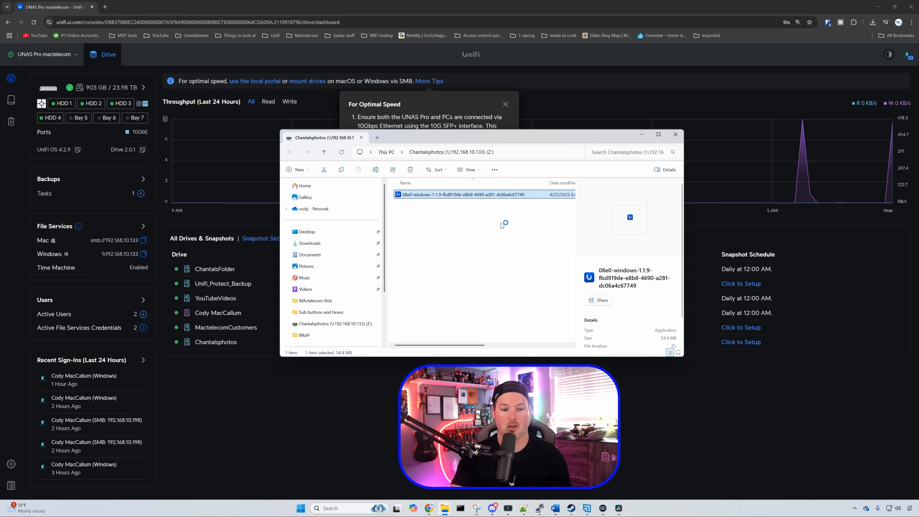
Launch the Windows application file from the Chantalsphotos network share.
double_click(480, 194)
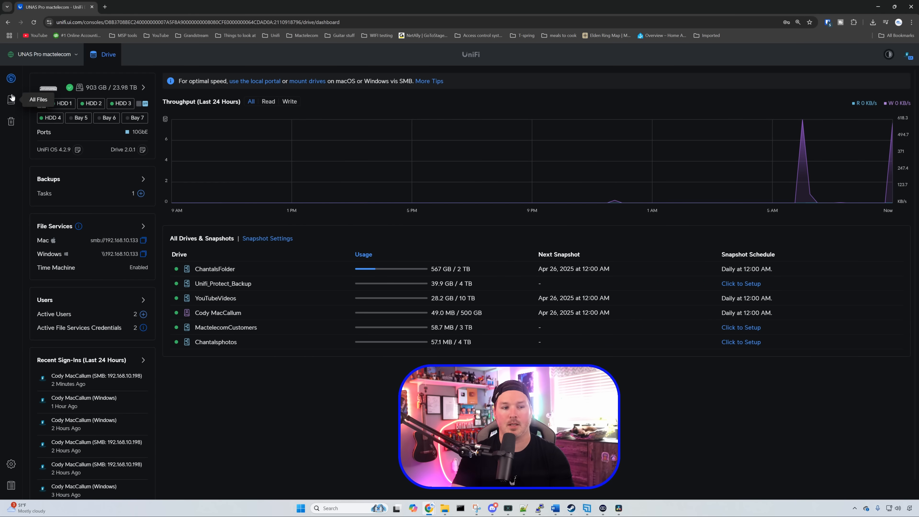
Show ChantalsFolder's details panel with 567 GB used and daily snapshot activity.
left_click(38, 99)
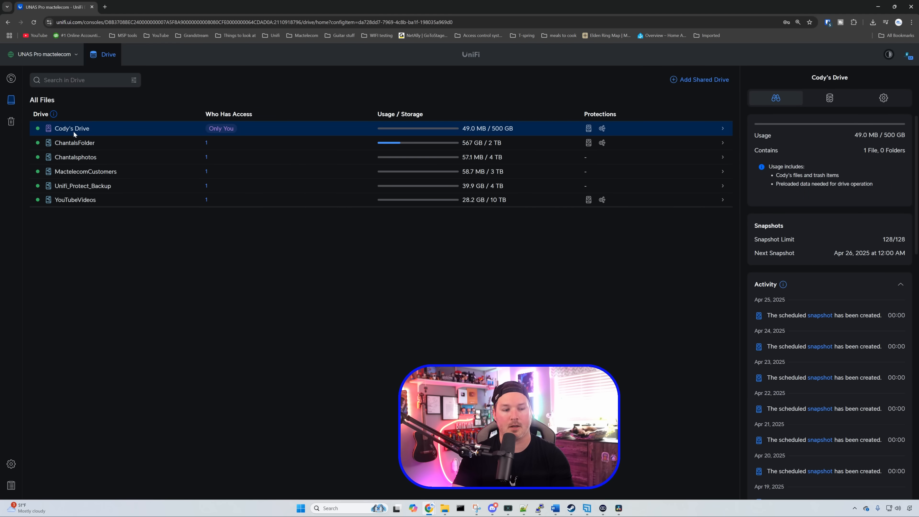
mouse_move(699, 266)
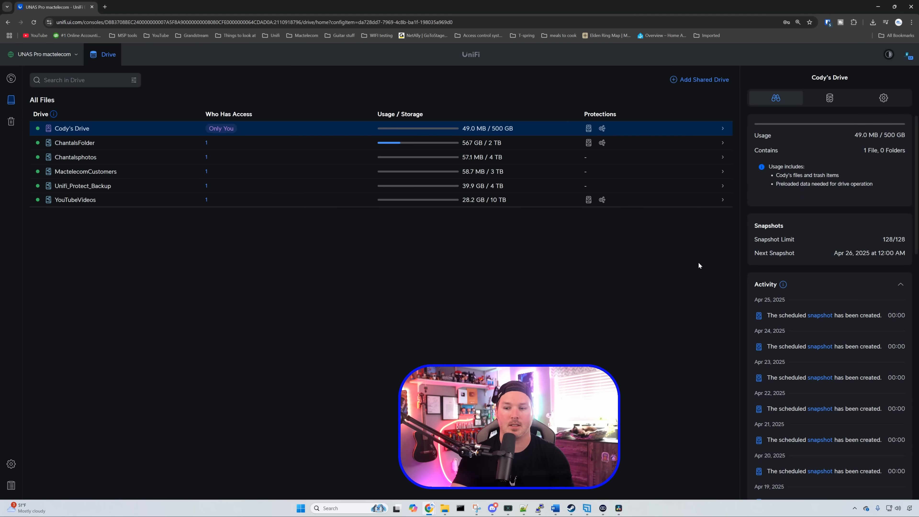
mouse_move(848, 295)
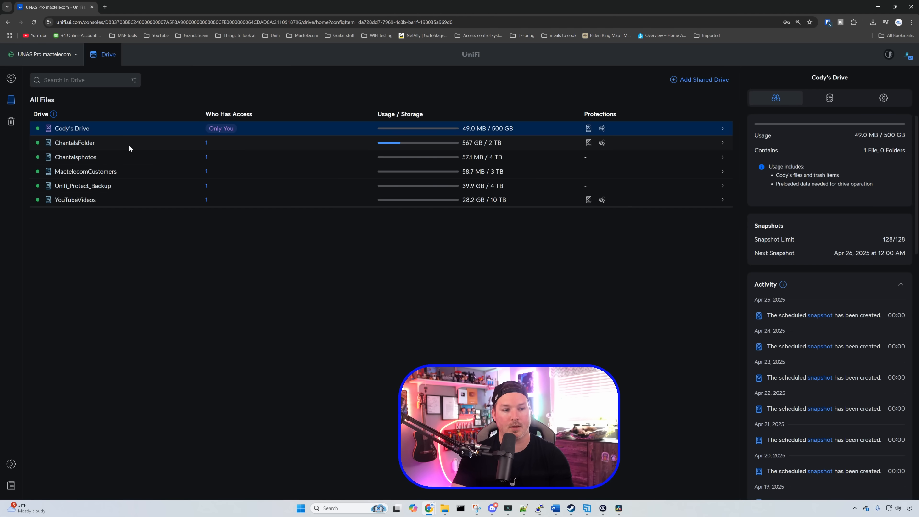
left_click(75, 142)
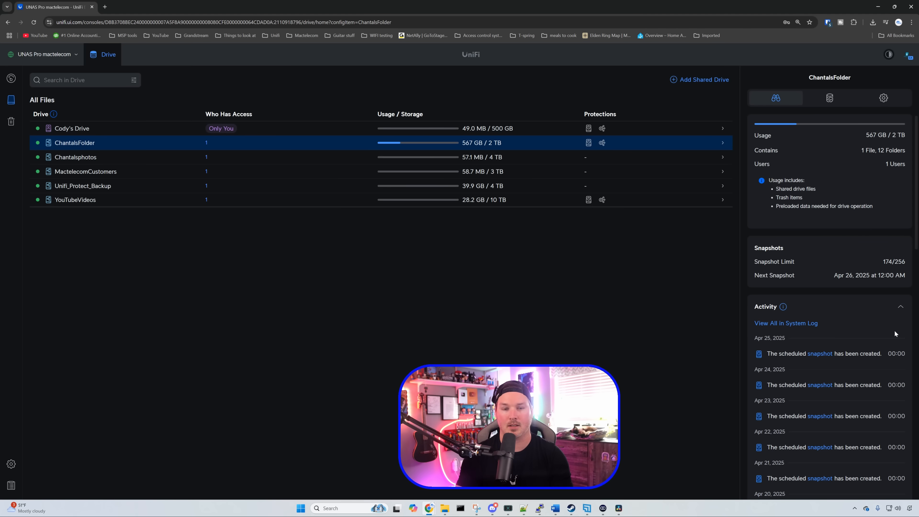
mouse_move(11, 485)
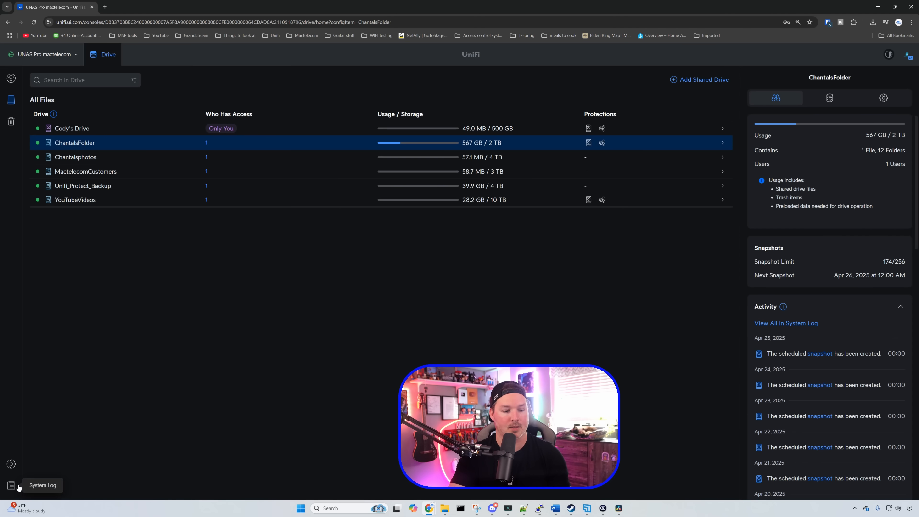
View the System Log's File Activity listing scheduled snapshots for ChantalsFolder and YouTubeVideos.
left_click(11, 485)
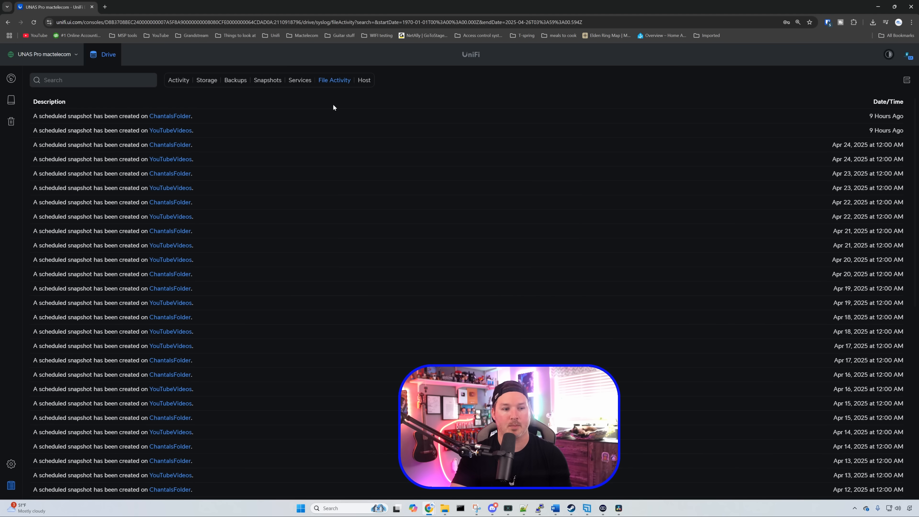
scroll("down", 3)
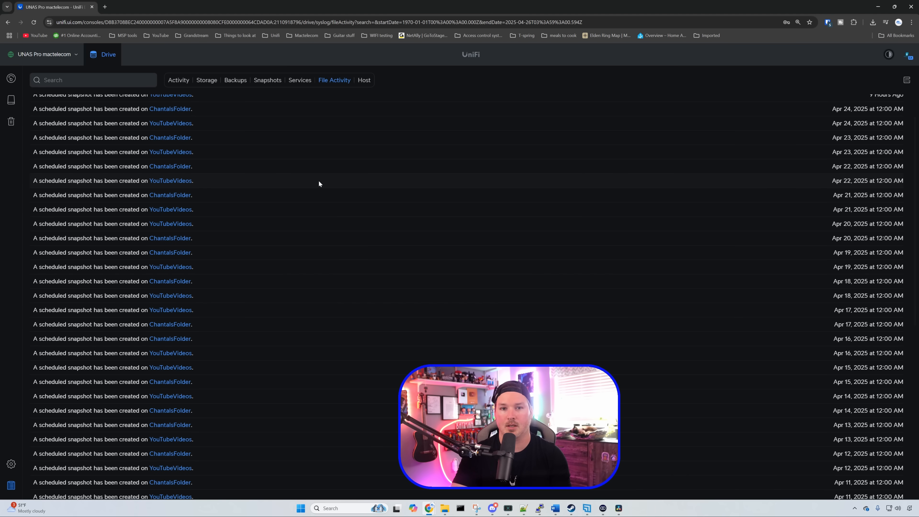